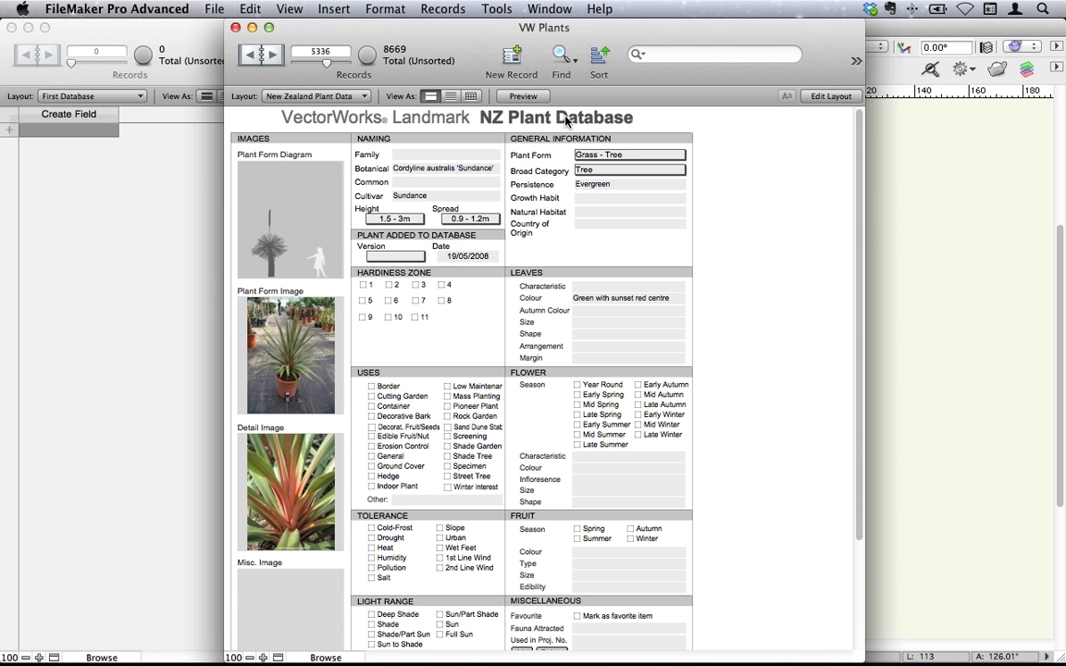
mouse_move(307, 307)
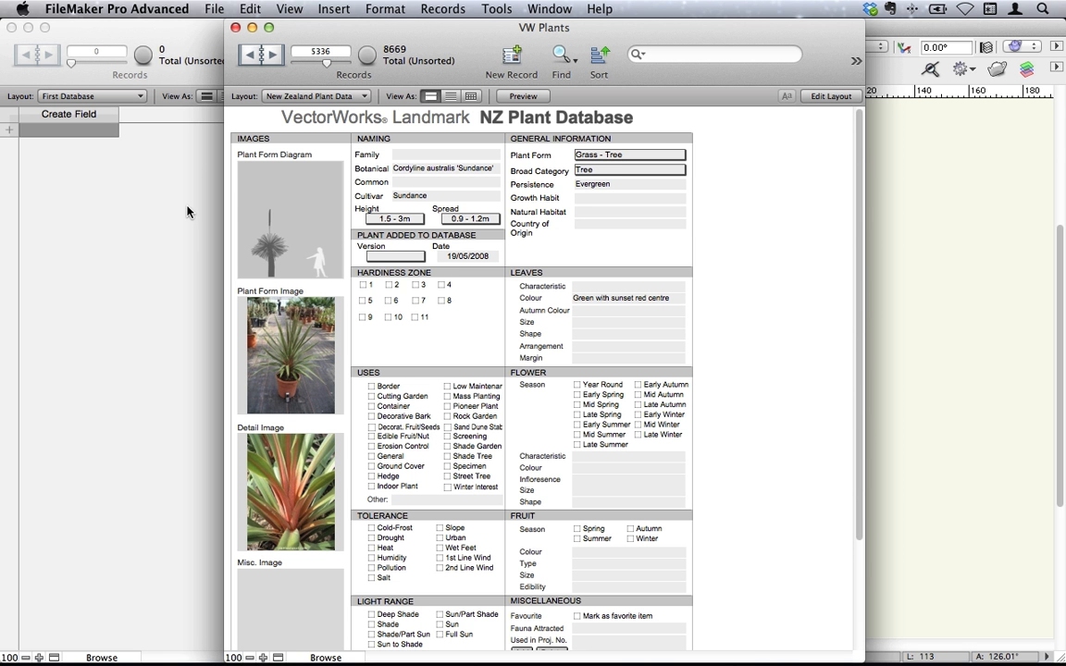
mouse_move(568, 459)
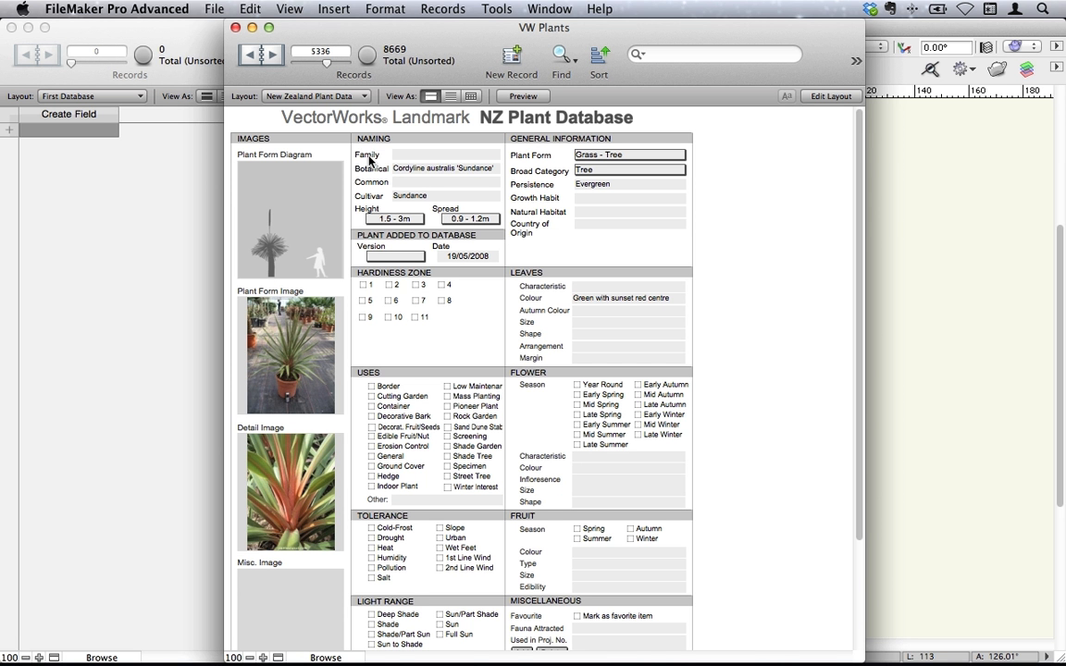
mouse_move(374, 185)
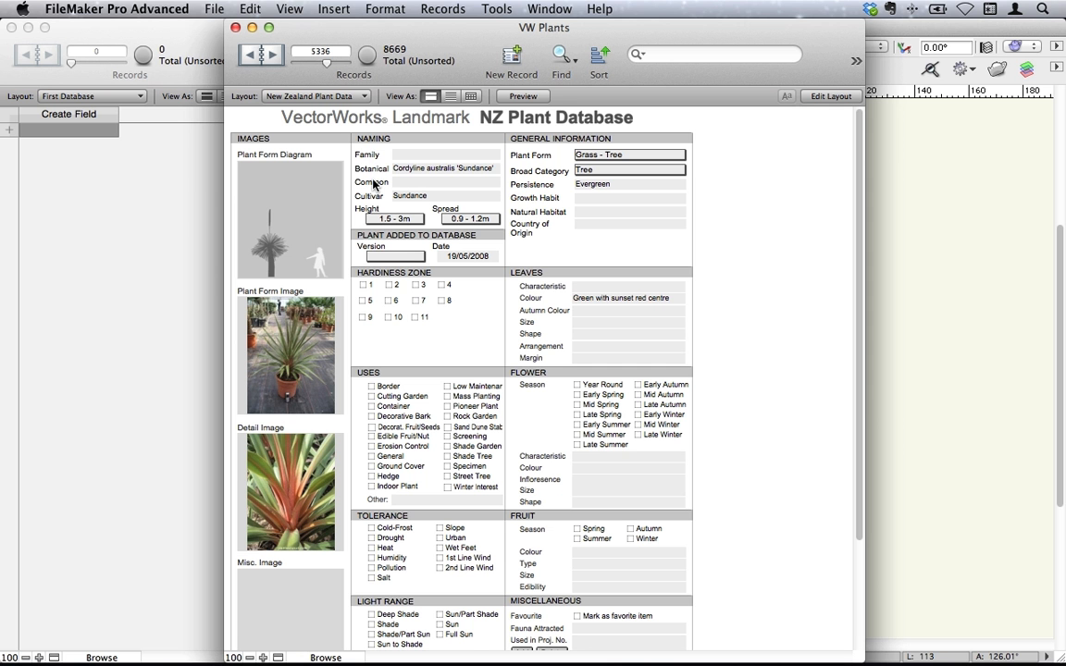
mouse_move(165, 189)
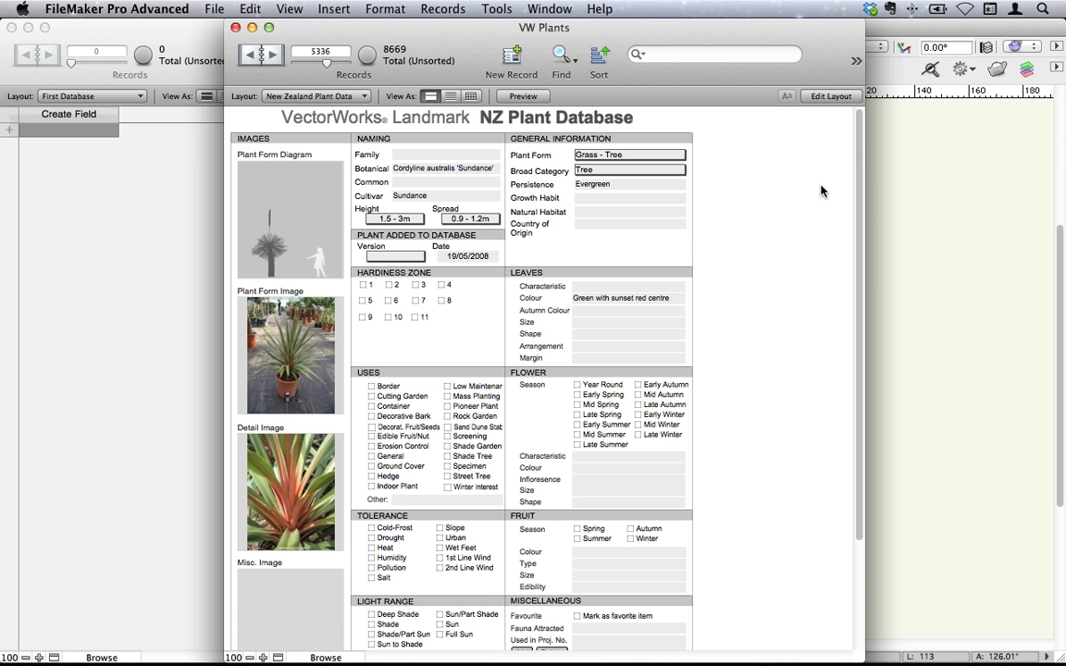
- Create a new blank database from the File menu and save it as 'First Database'
click(214, 8)
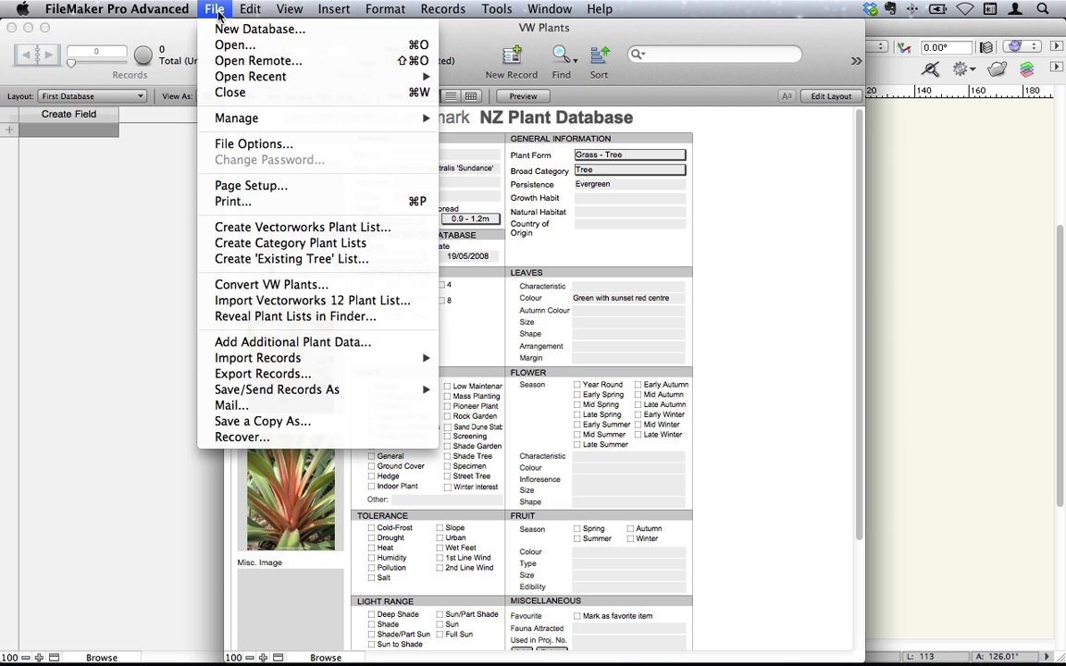
mouse_move(259, 30)
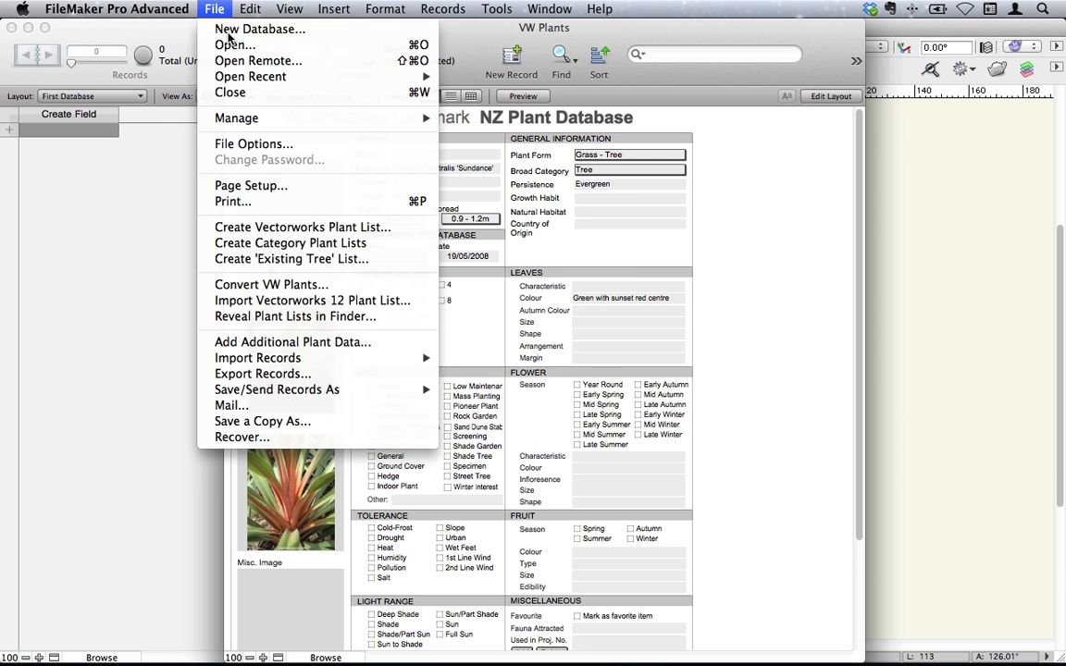
click(263, 422)
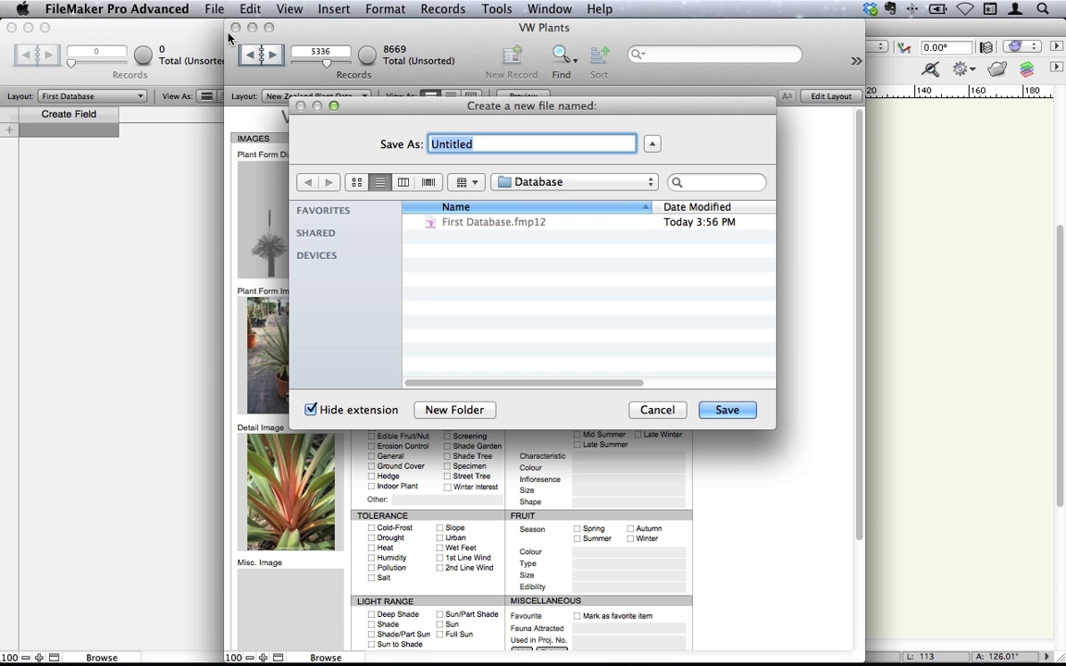
mouse_move(415, 206)
text(First Database)
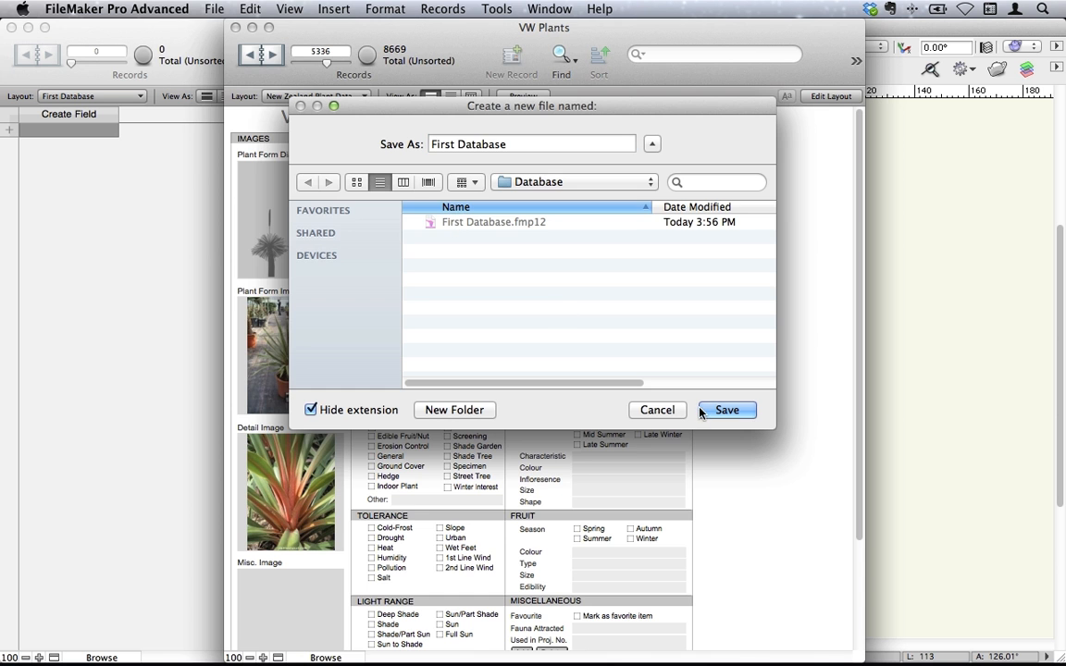
click(726, 411)
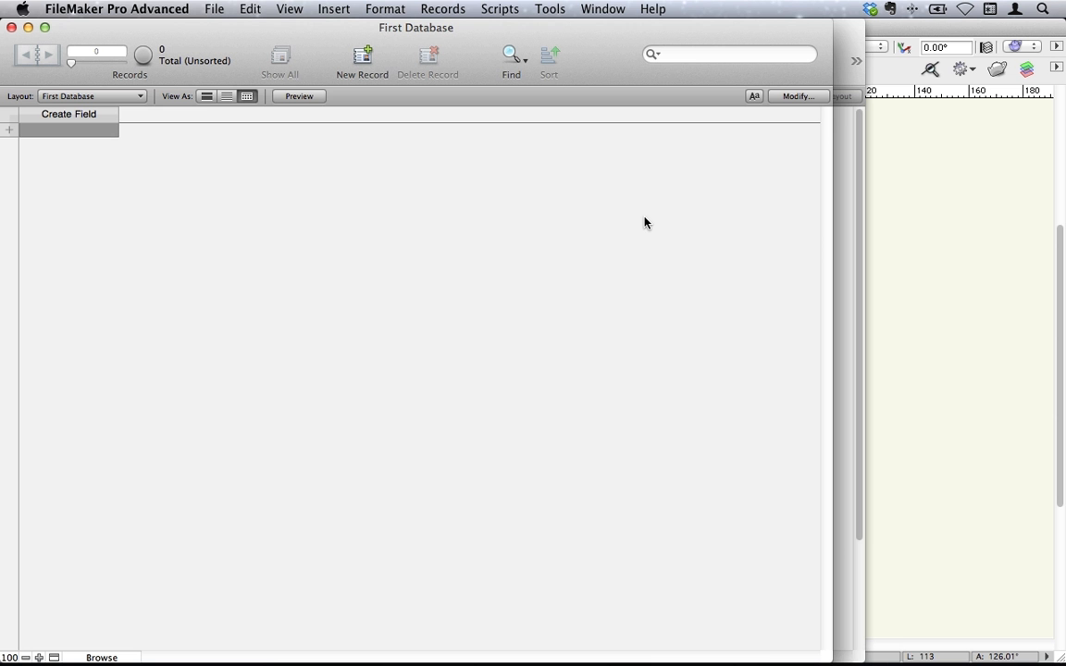
mouse_move(853, 208)
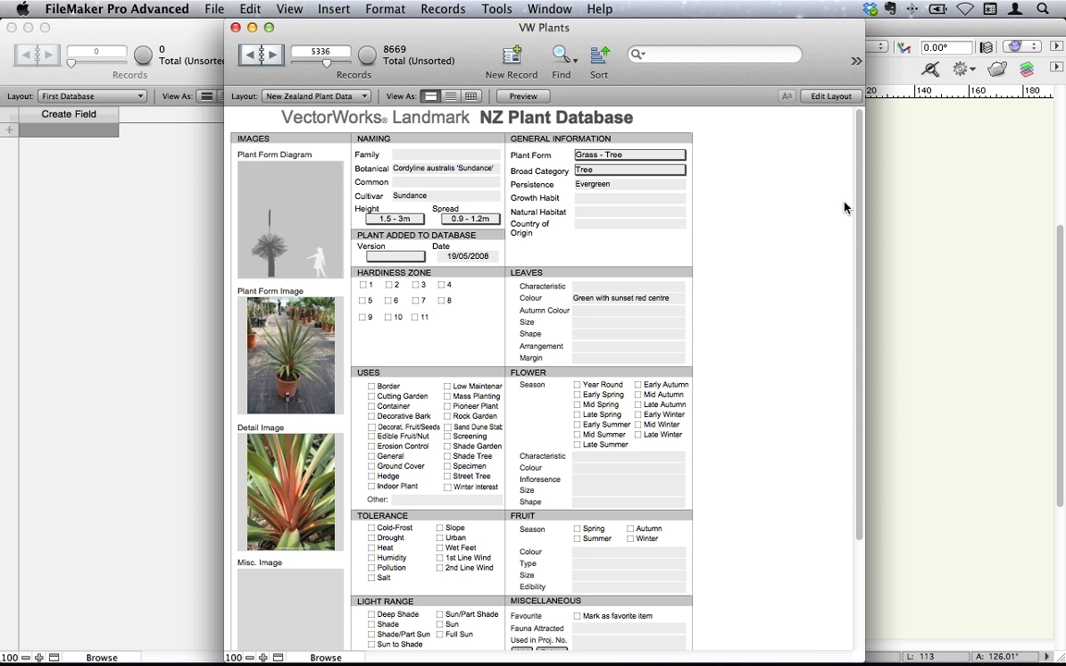
mouse_move(803, 205)
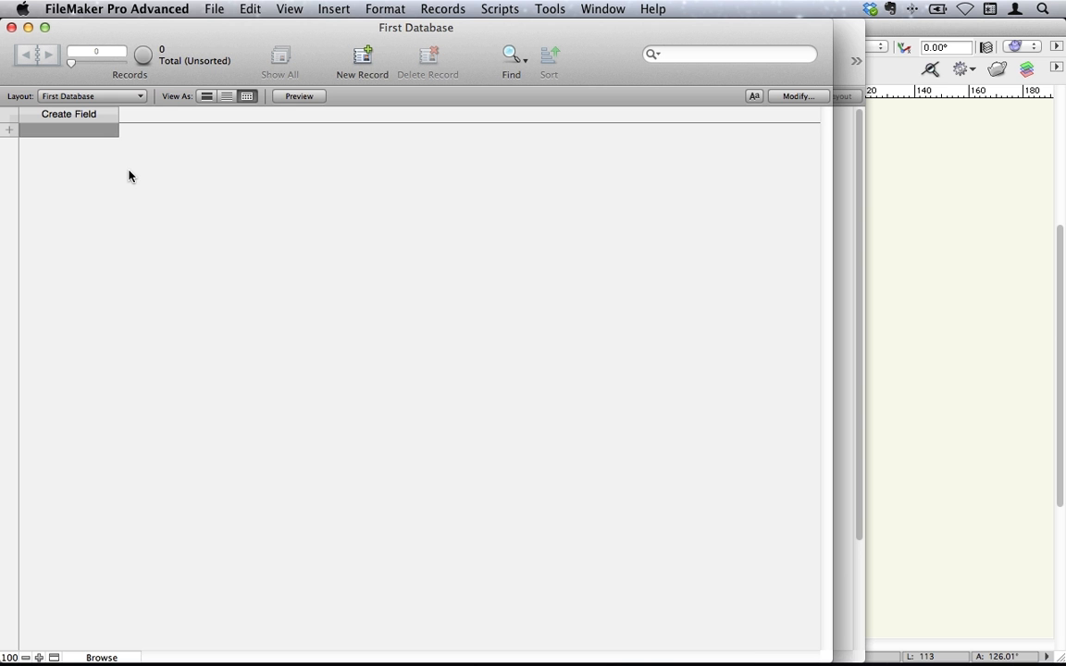
mouse_move(152, 89)
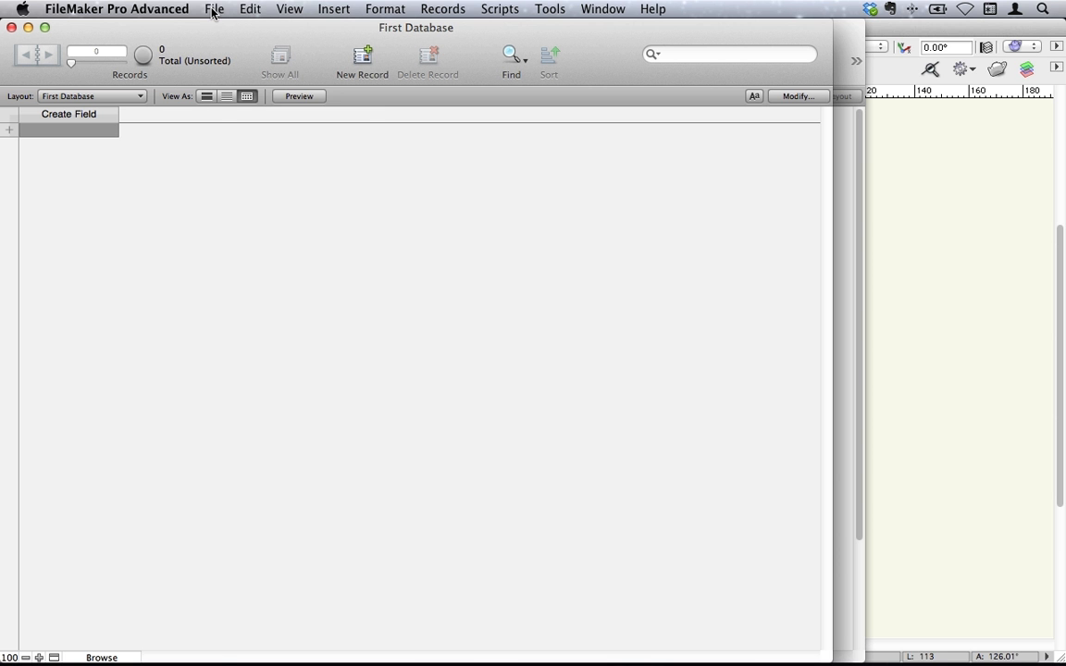
- Browse the New From Starter Solution gallery and select the Expense Report template
click(215, 7)
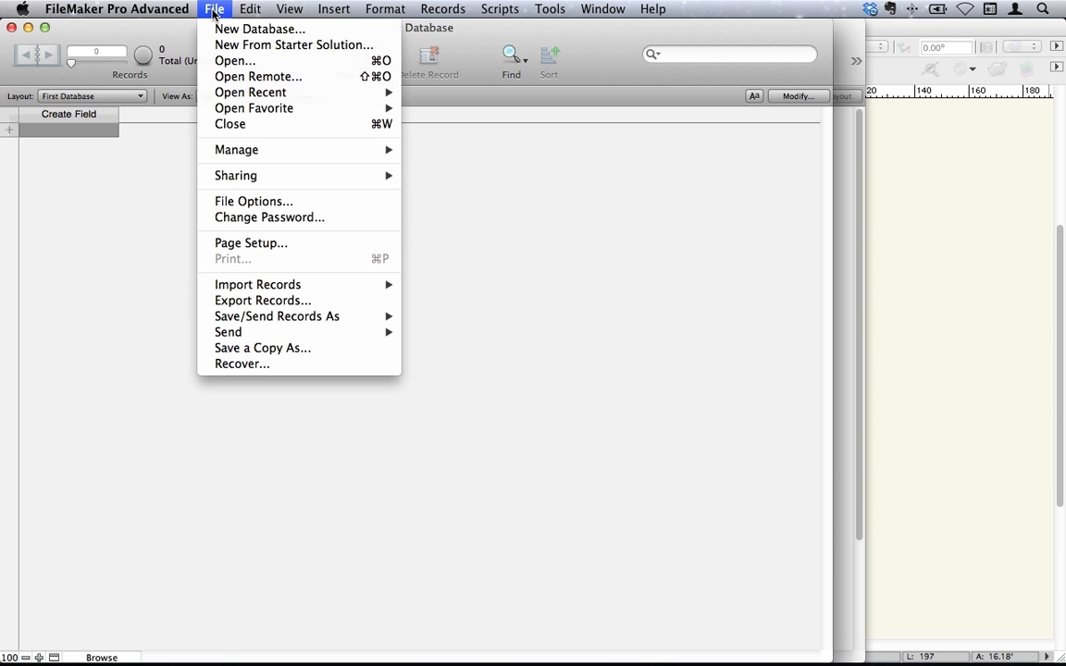
mouse_move(292, 45)
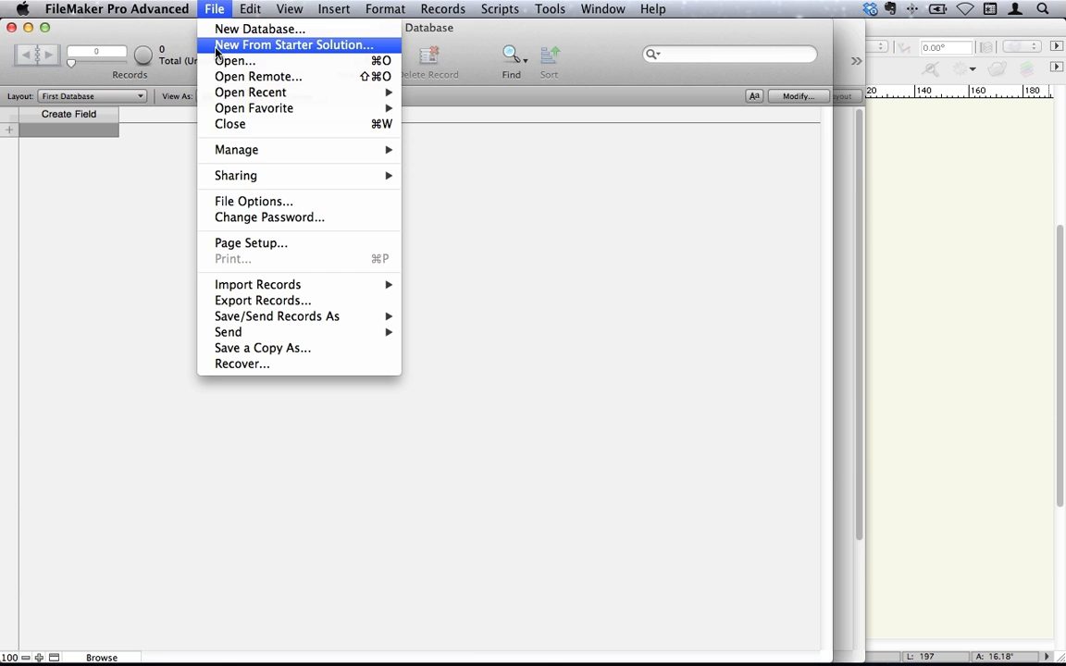
click(292, 45)
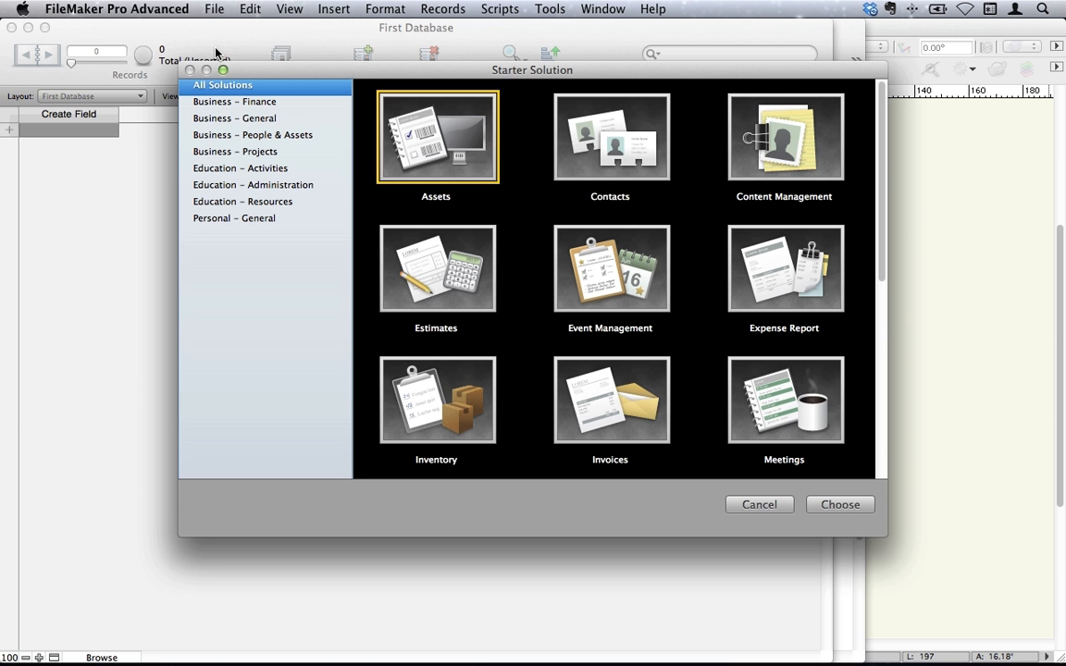
mouse_move(800, 288)
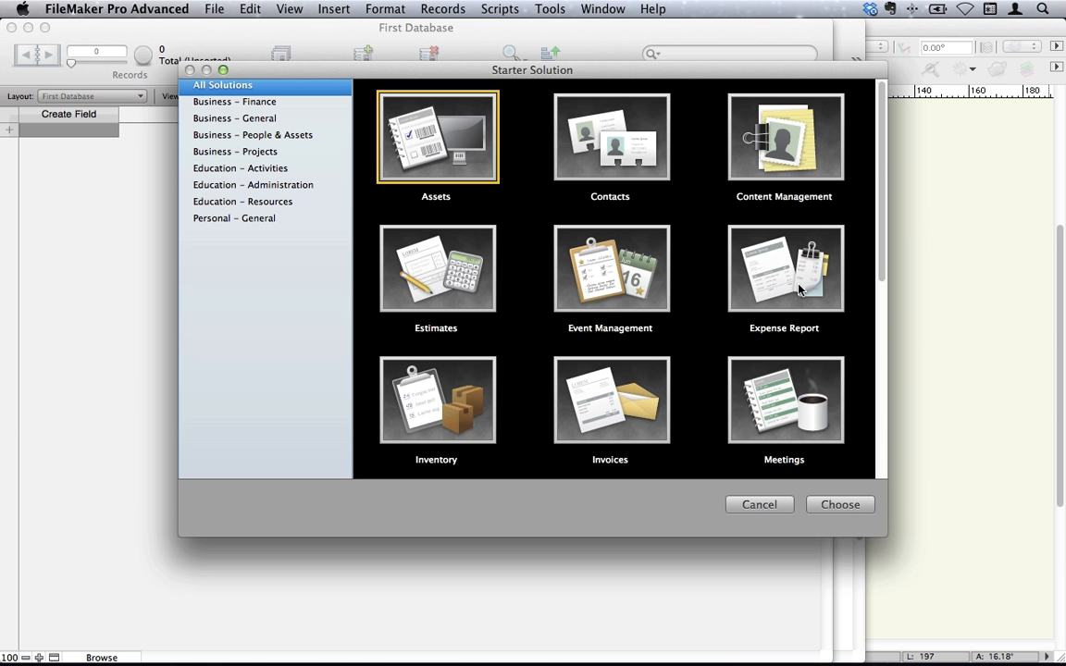
click(785, 268)
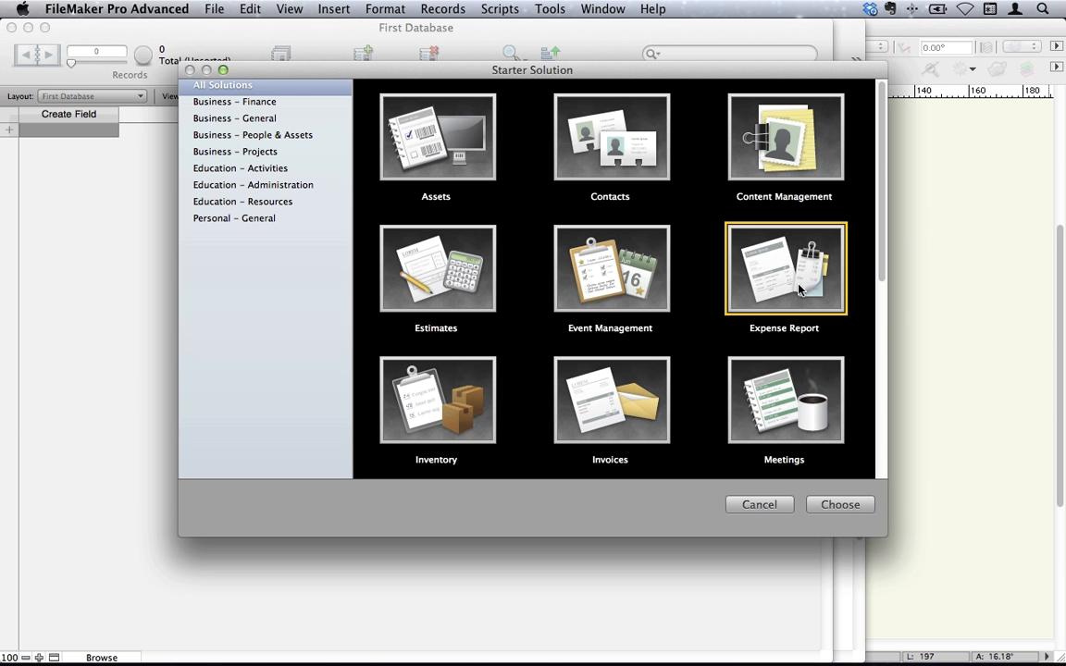
mouse_move(840, 511)
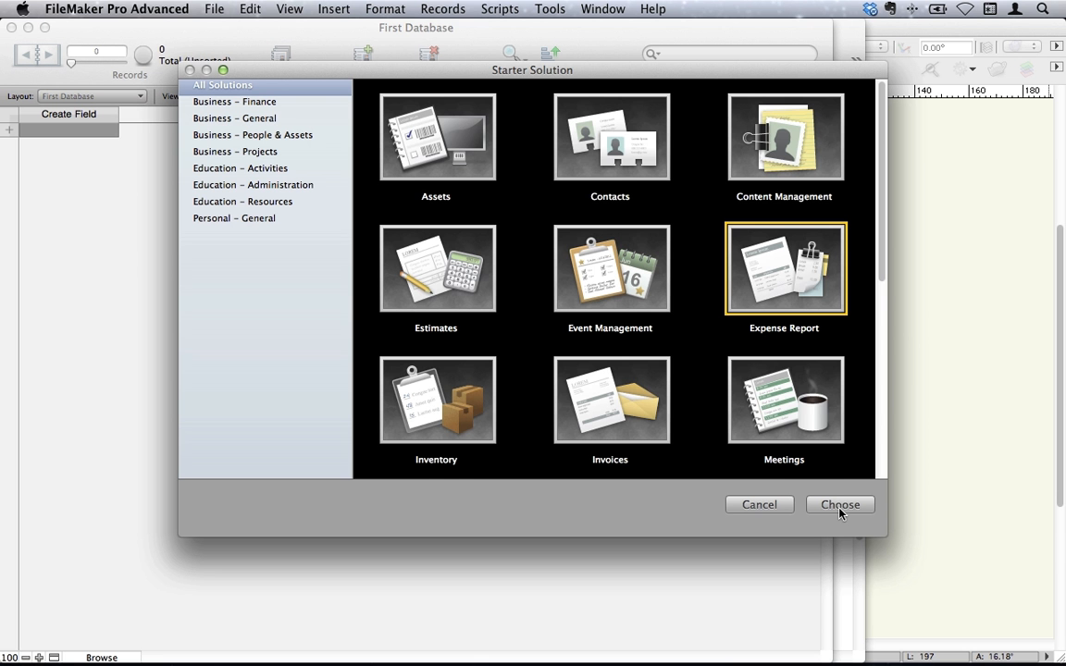
scroll(down, 3)
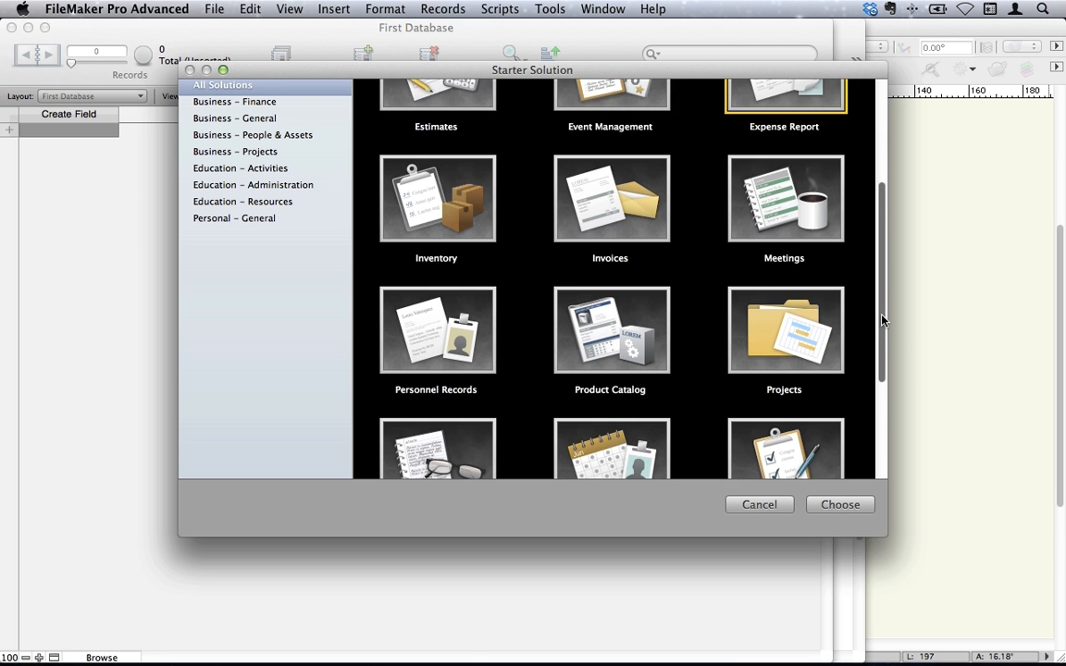
scroll(down, 3)
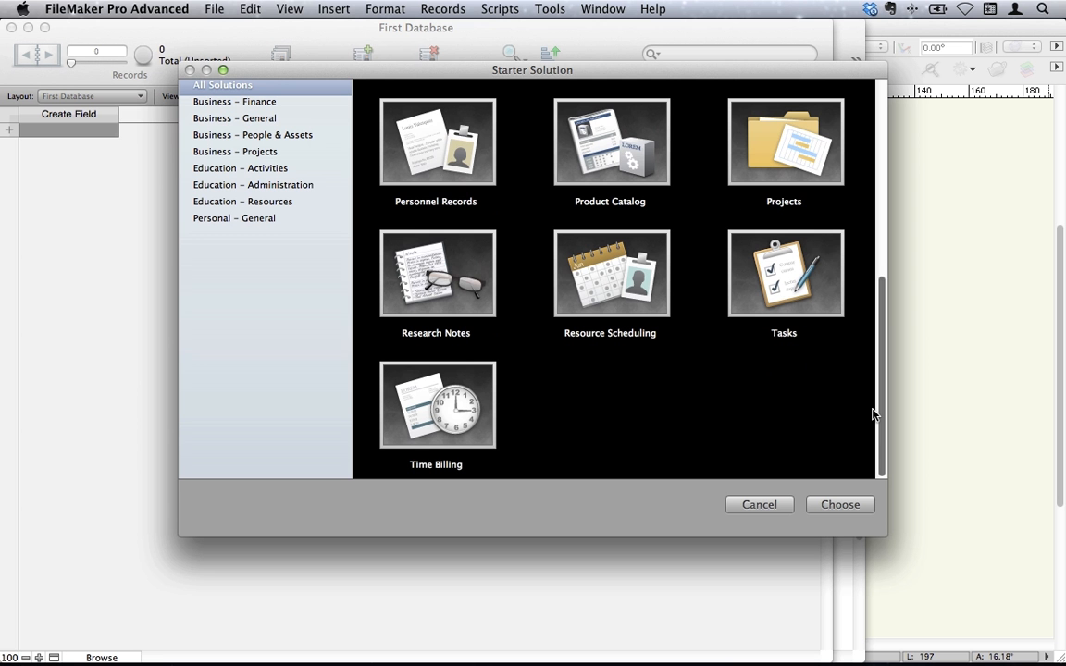
mouse_move(437, 441)
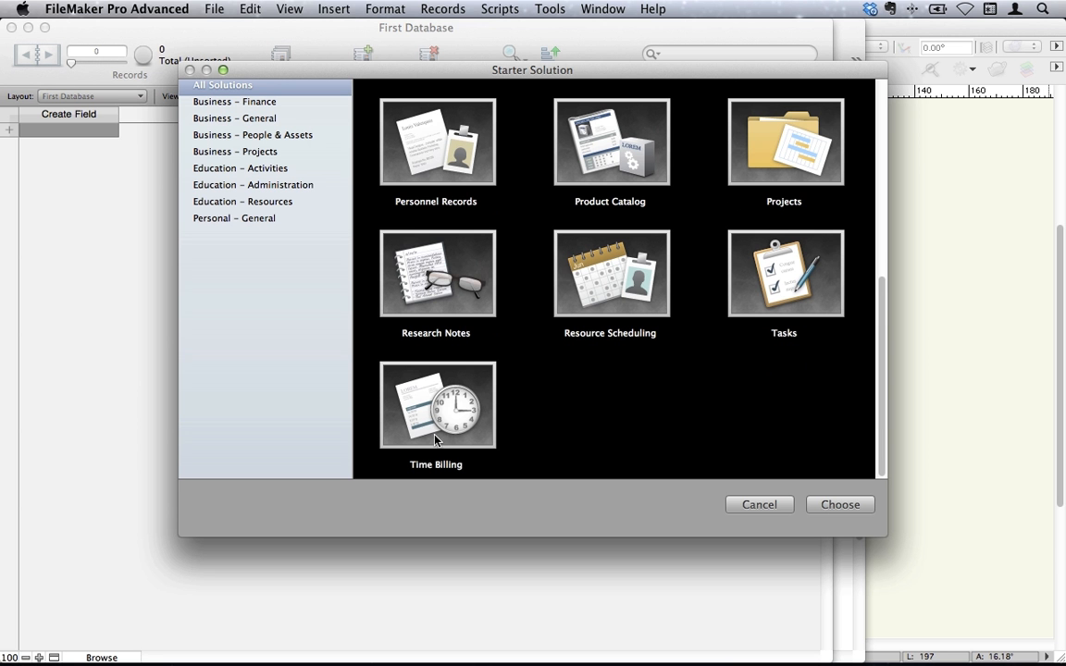
mouse_move(599, 296)
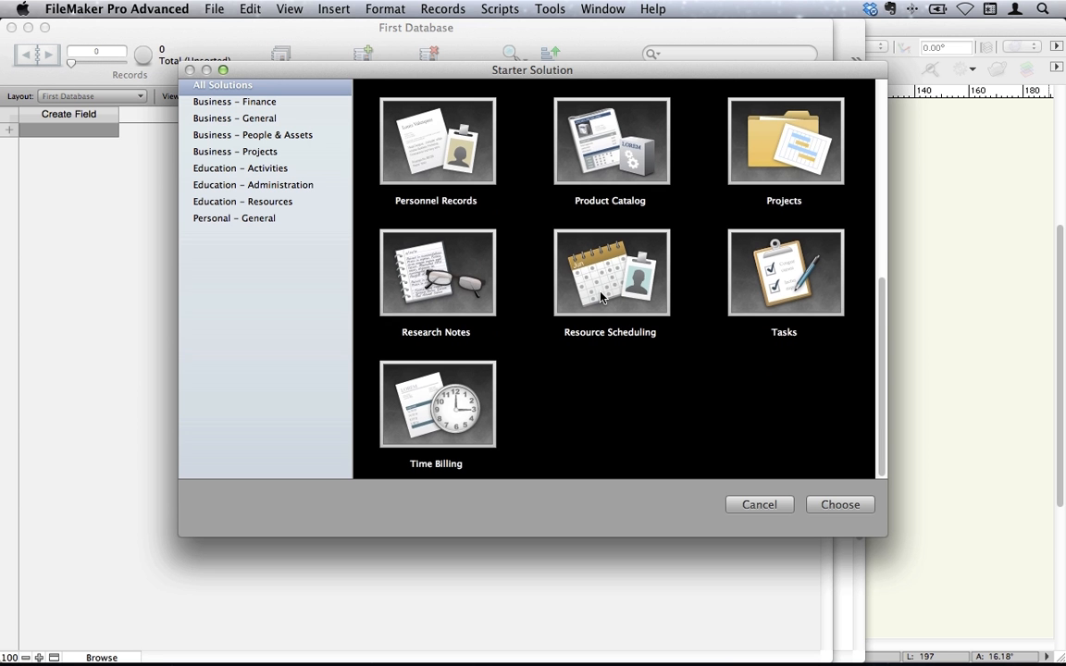
scroll(up, 3)
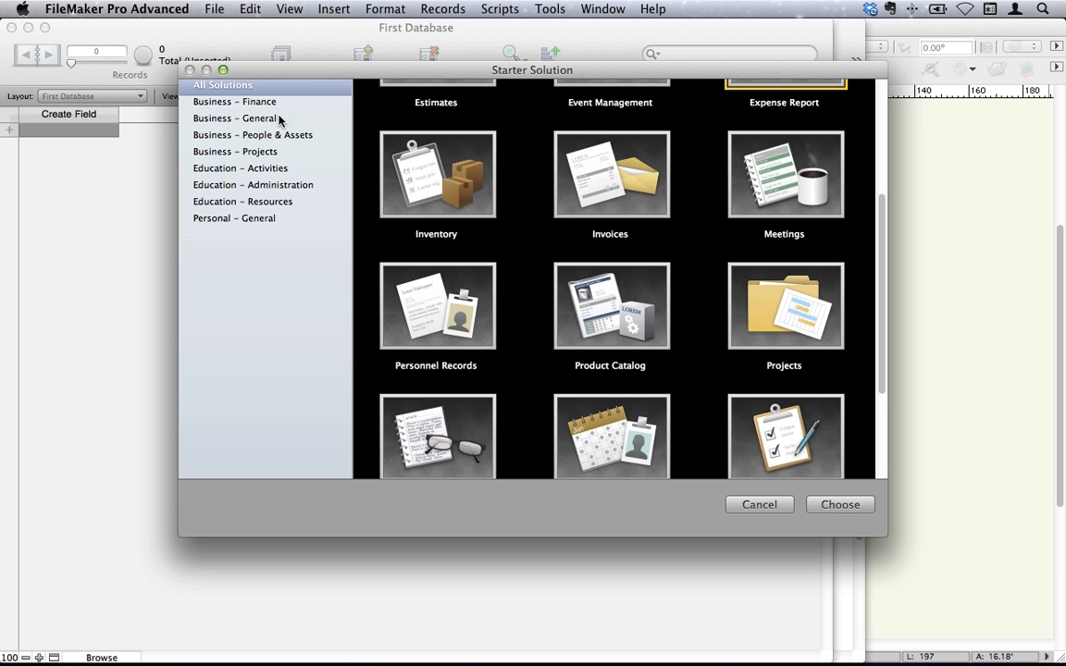
scroll(up, 3)
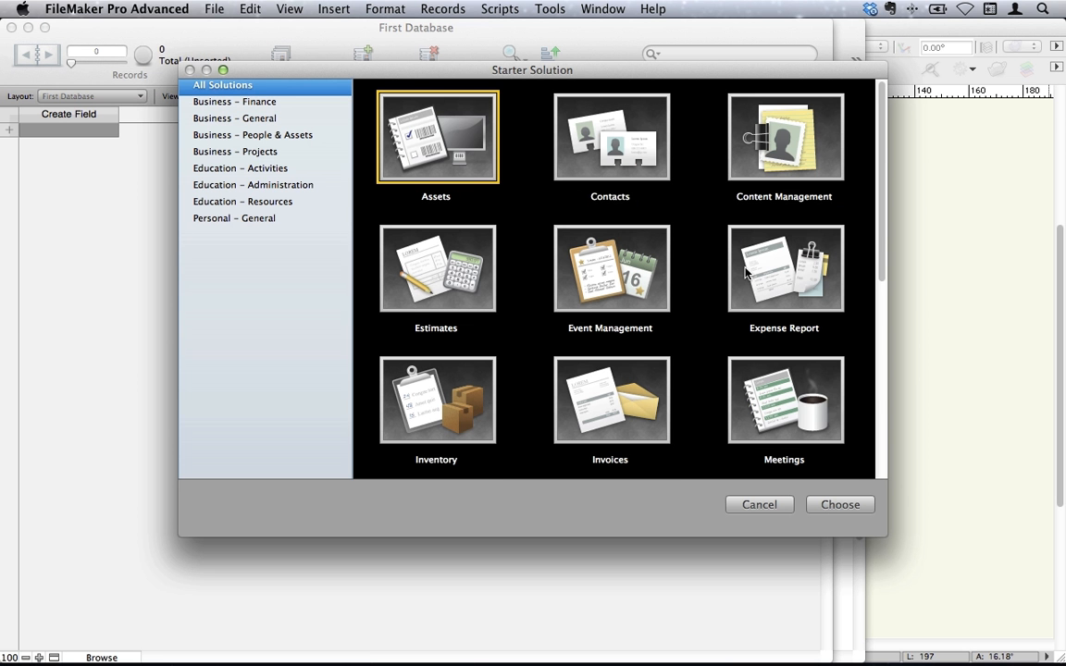
click(784, 269)
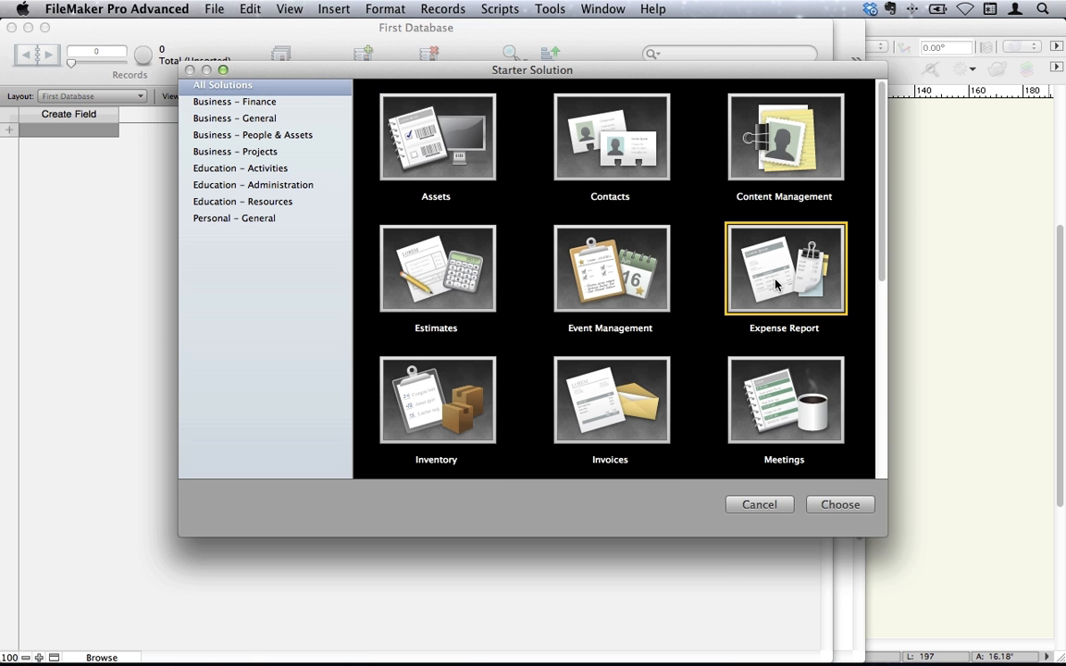
- Confirm the template and save the new file as 'Expense Report', opening its blank form
click(840, 503)
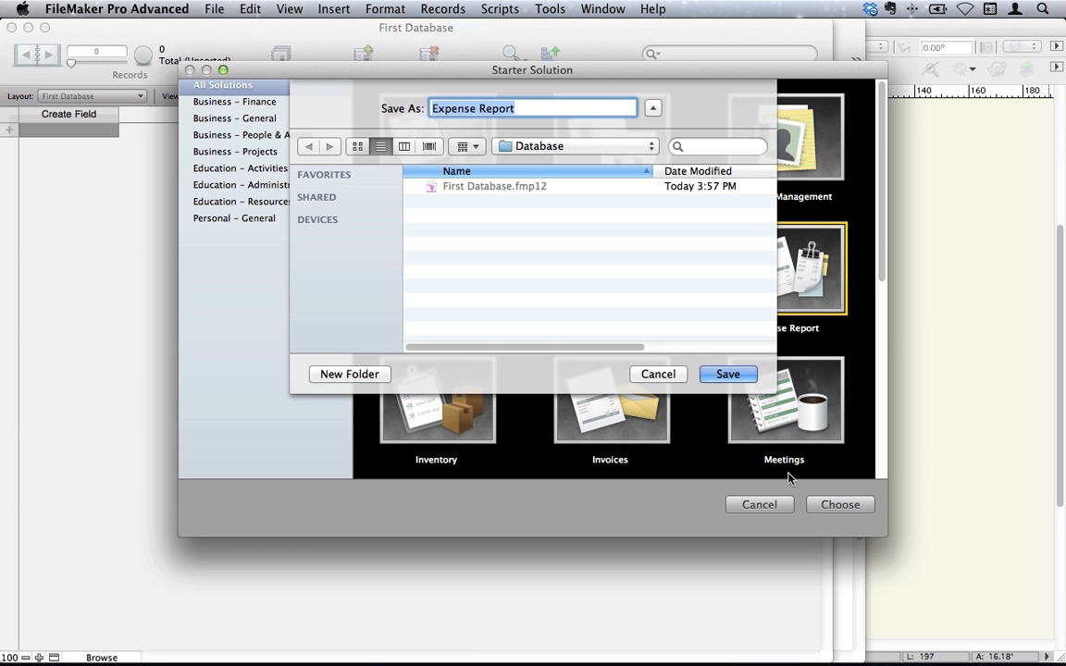
click(728, 374)
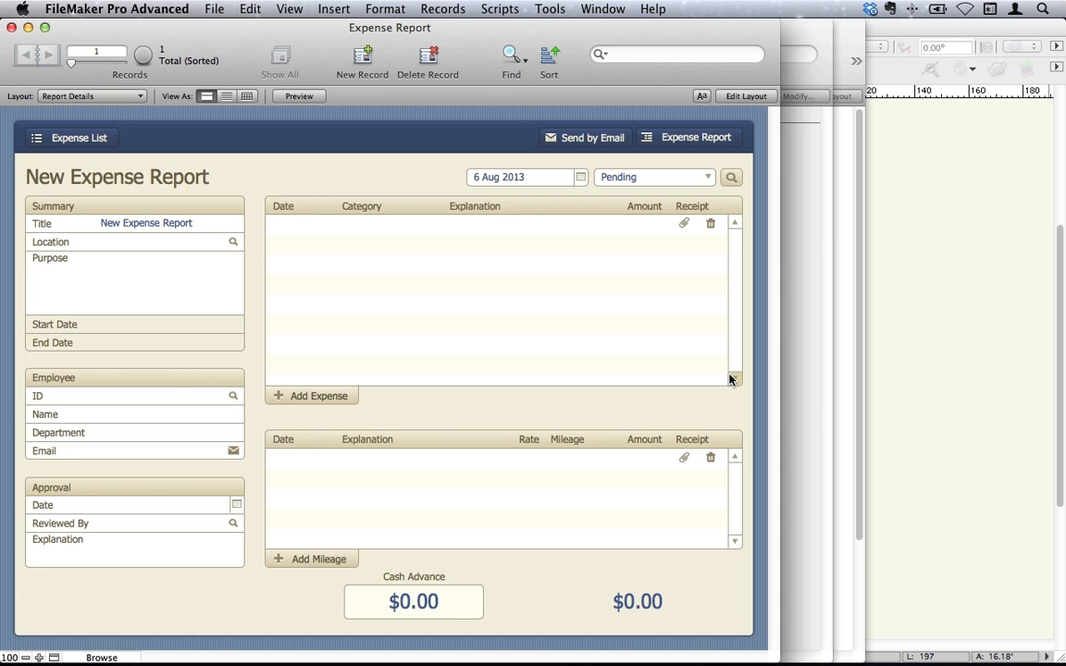